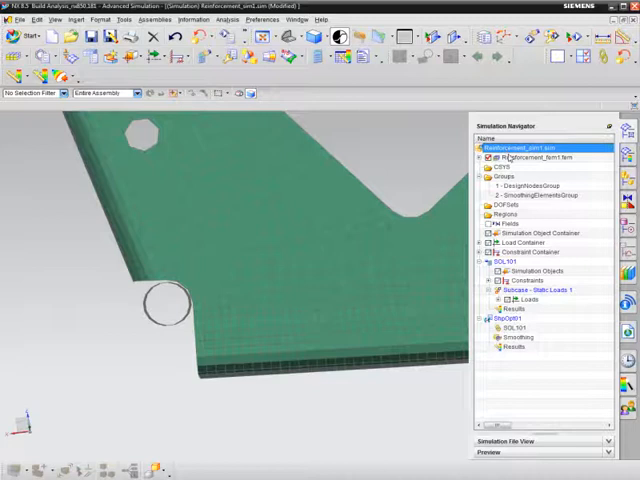
Create a new Shape Optimization solution process from the reinforcement plate simulation node
right_click(520, 147)
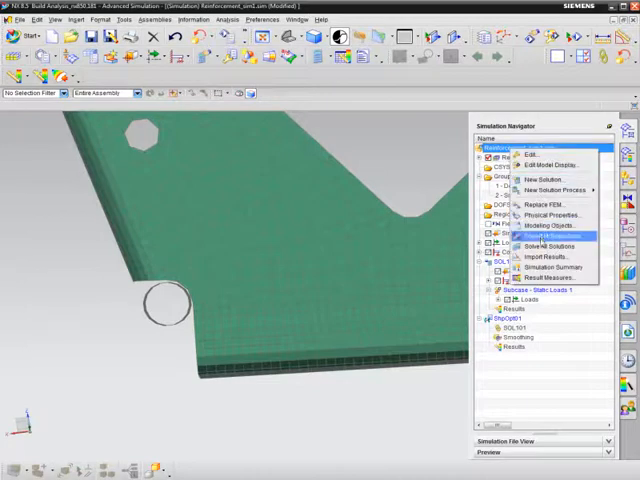
mouse_move(555, 191)
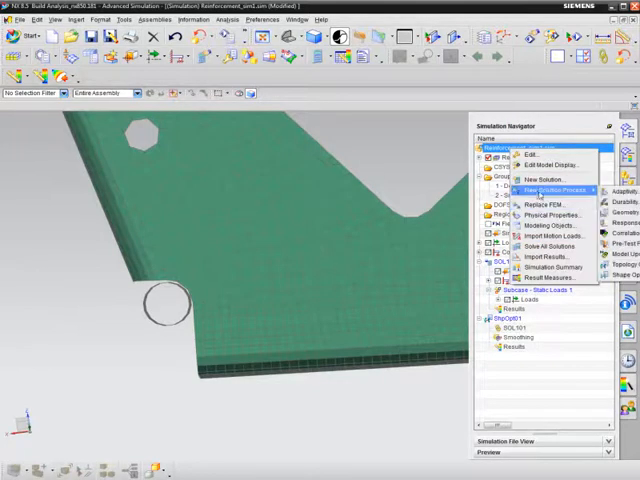
click(541, 190)
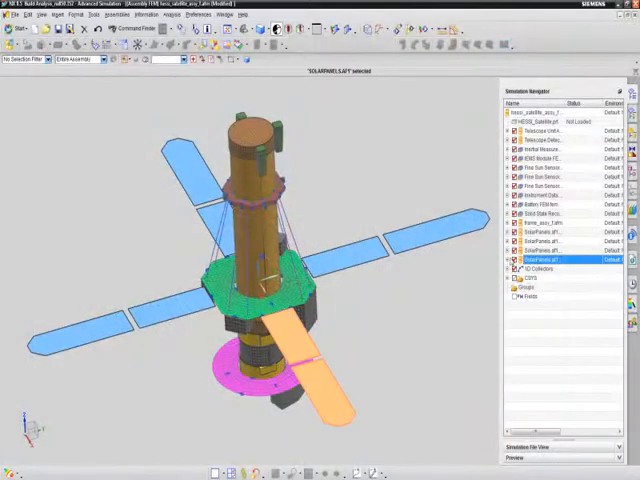
Mesh the SolarPanels component face with a CQUAD4 2D shell mesh
click(513, 260)
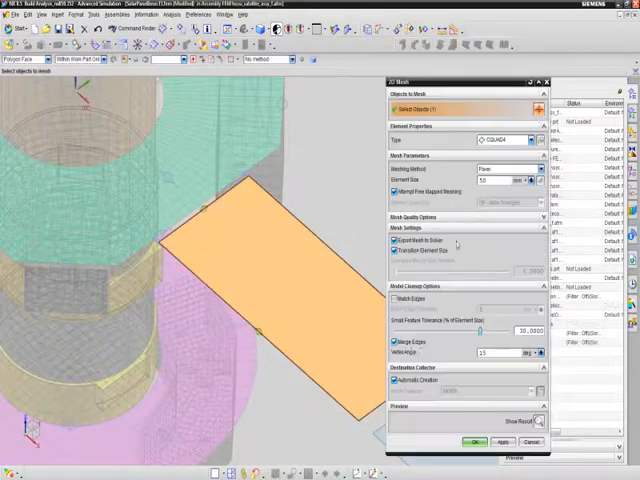
click(392, 380)
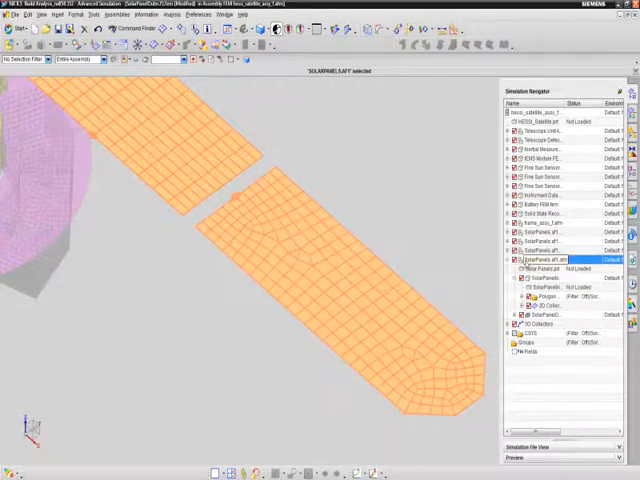
right_click(540, 259)
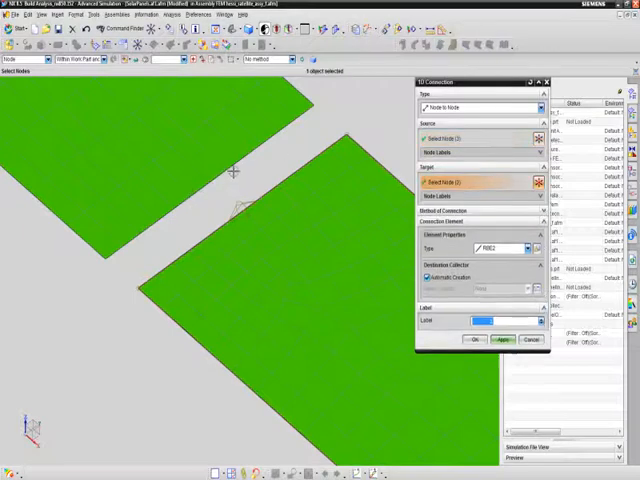
Pick the lower panel target node and create the RBE2 node-to-node connection
click(476, 340)
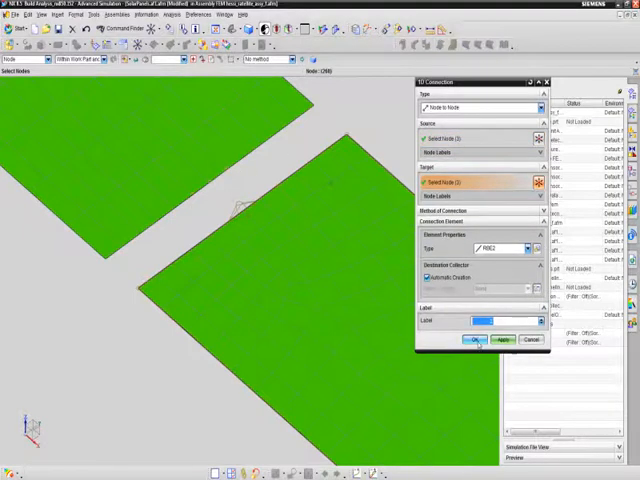
click(479, 340)
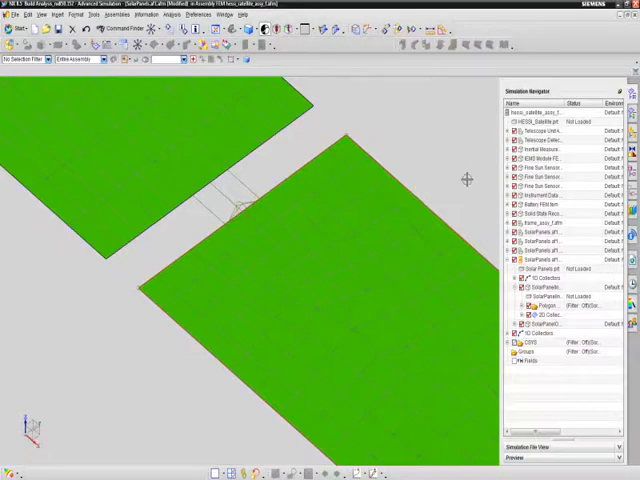
mouse_move(470, 178)
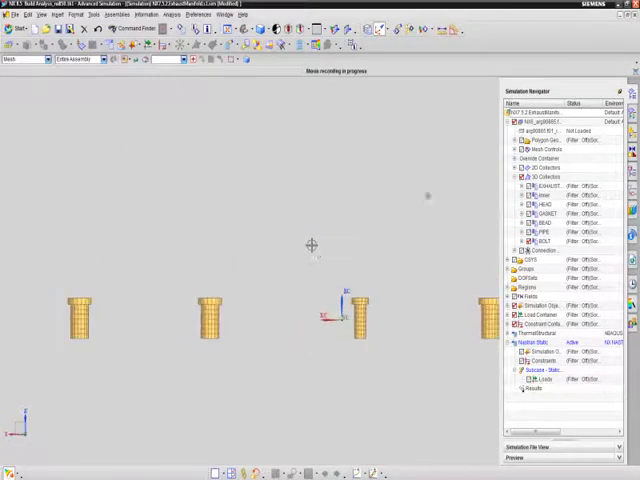
Add a Bolt Pre-Load of 1000 N on the bolt elements
click(157, 35)
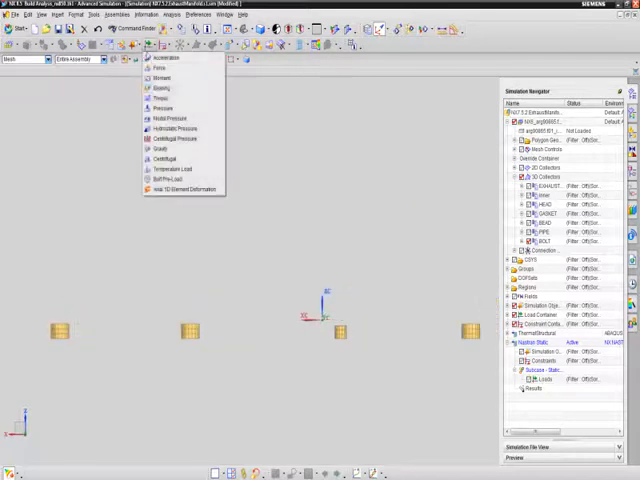
click(165, 178)
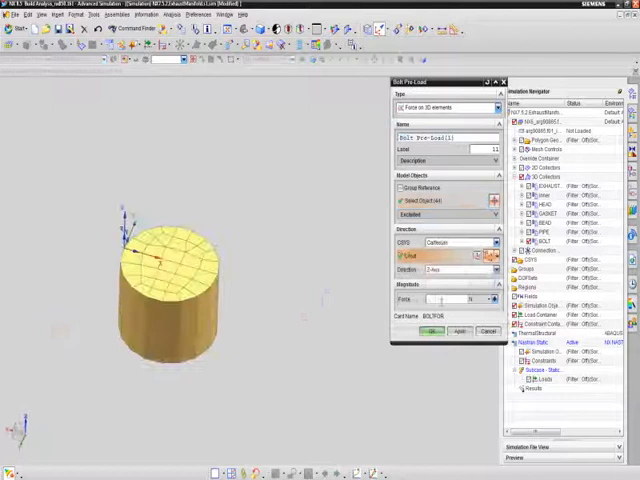
text(1000)
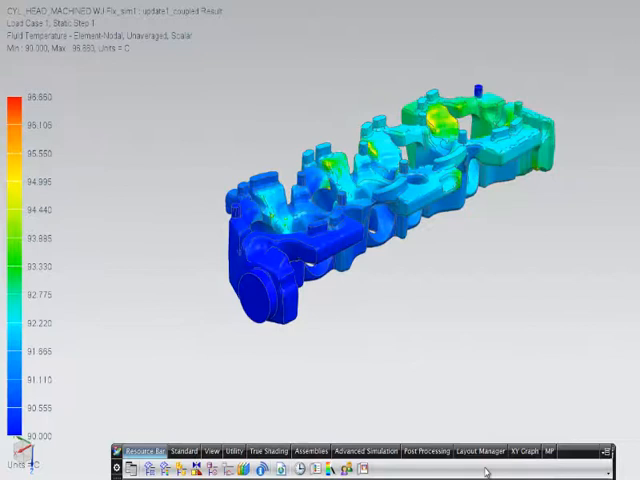
Display the Fluid Temperature element-nodal contour on the cylinder head
click(424, 451)
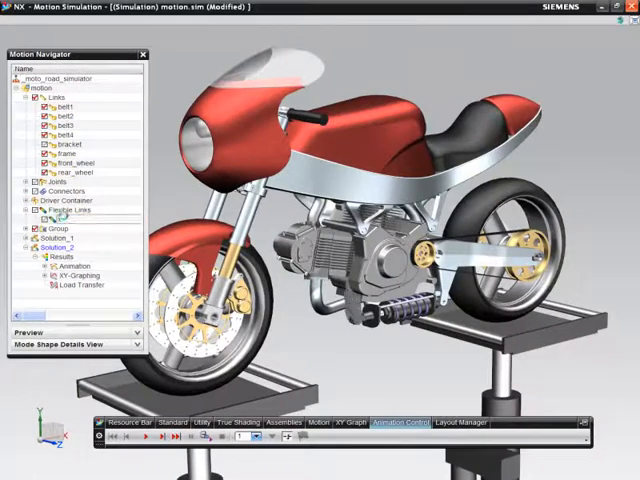
Select the motorcycle's flexible body under Flexible Links in the Motion Navigator
click(60, 219)
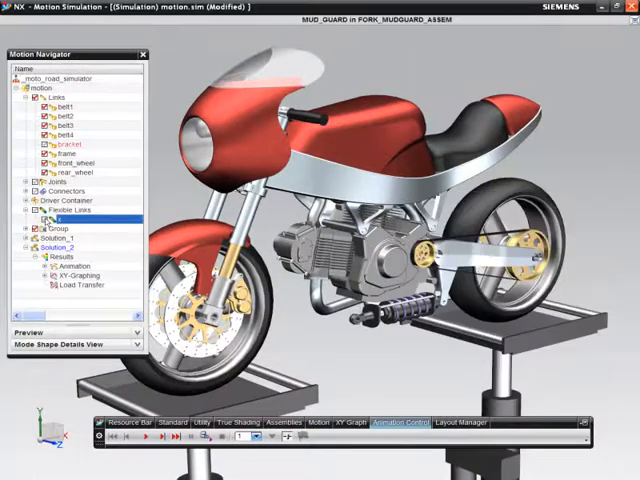